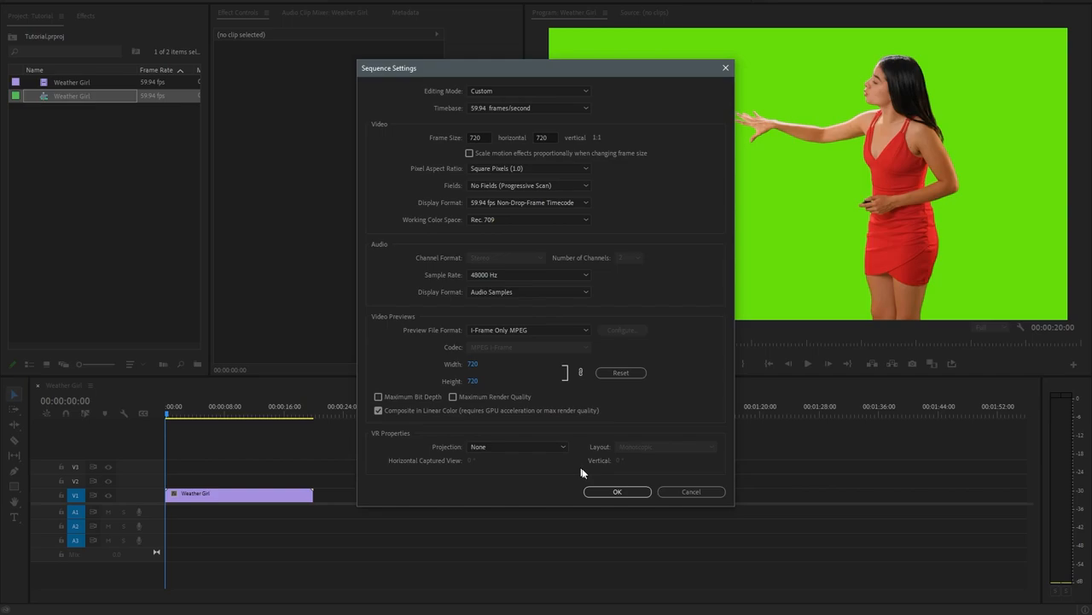
# Step: Confirm the 720×720 square sequence settings and select the Weather Girl clip
pyautogui.click(618, 492)
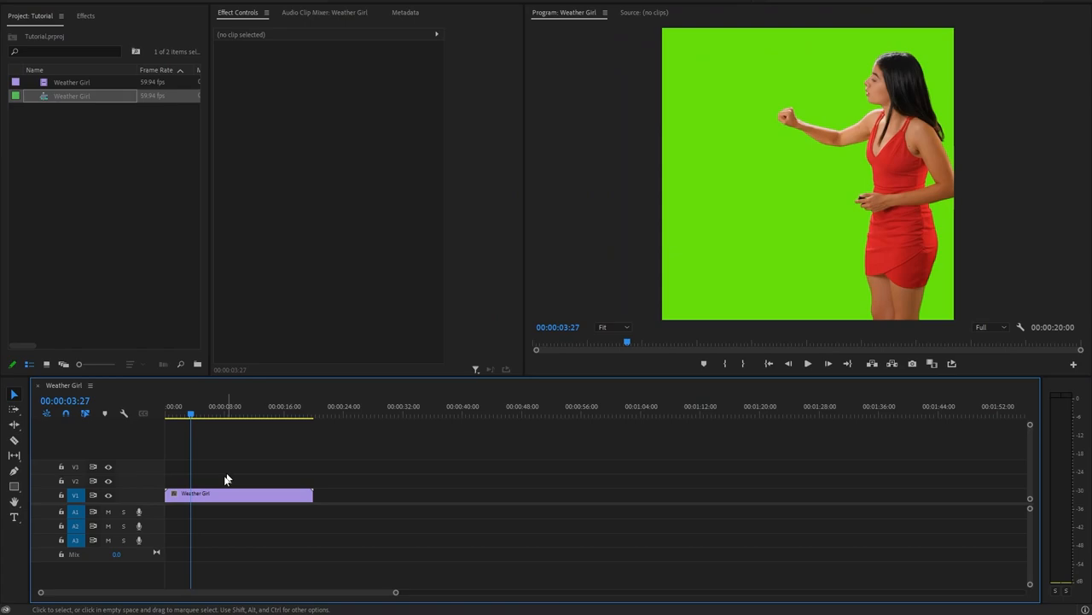
pyautogui.click(239, 493)
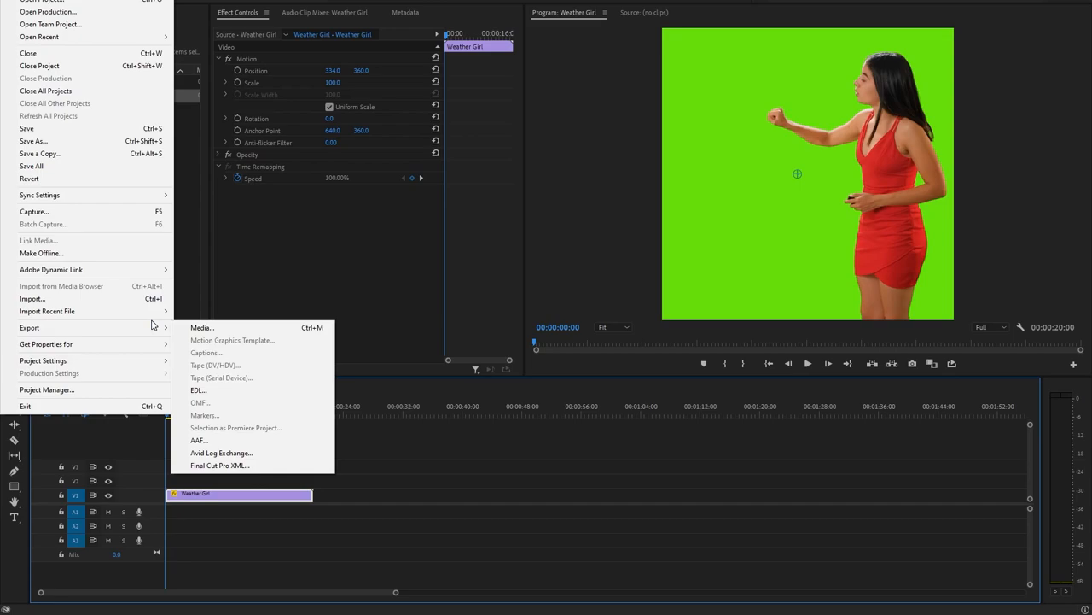
# Step: Export the sequence as a PNG image sequence into the Sequences destination folder
pyautogui.click(201, 327)
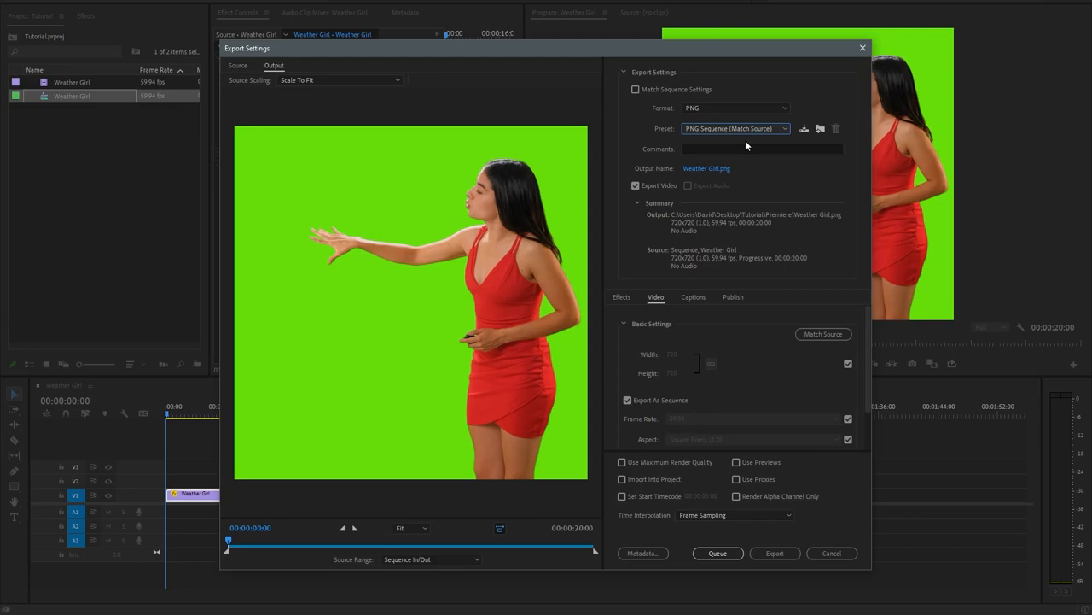
pyautogui.click(707, 169)
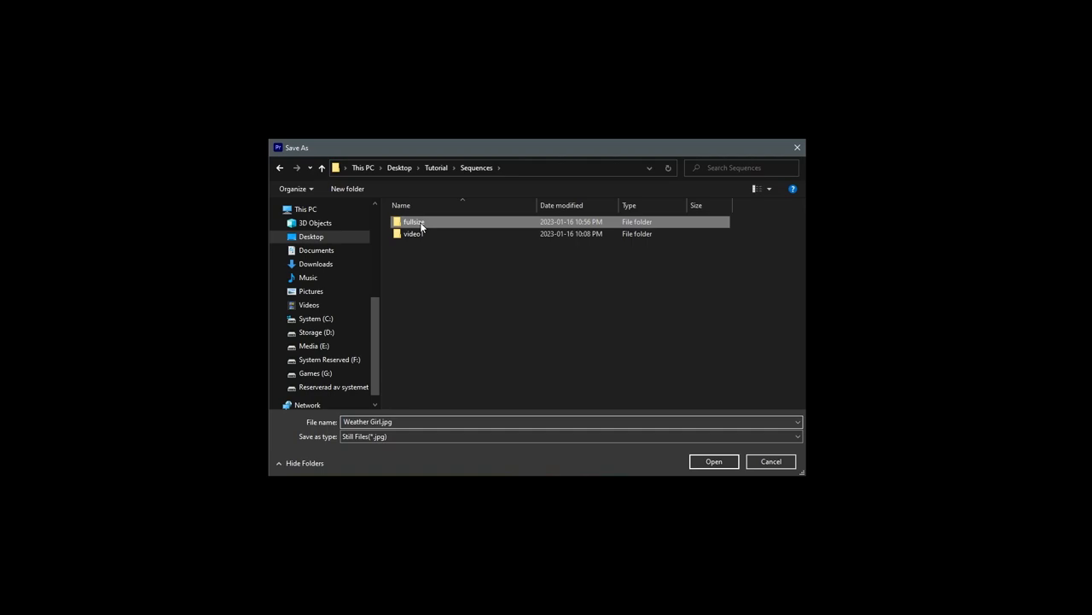
pyautogui.click(713, 461)
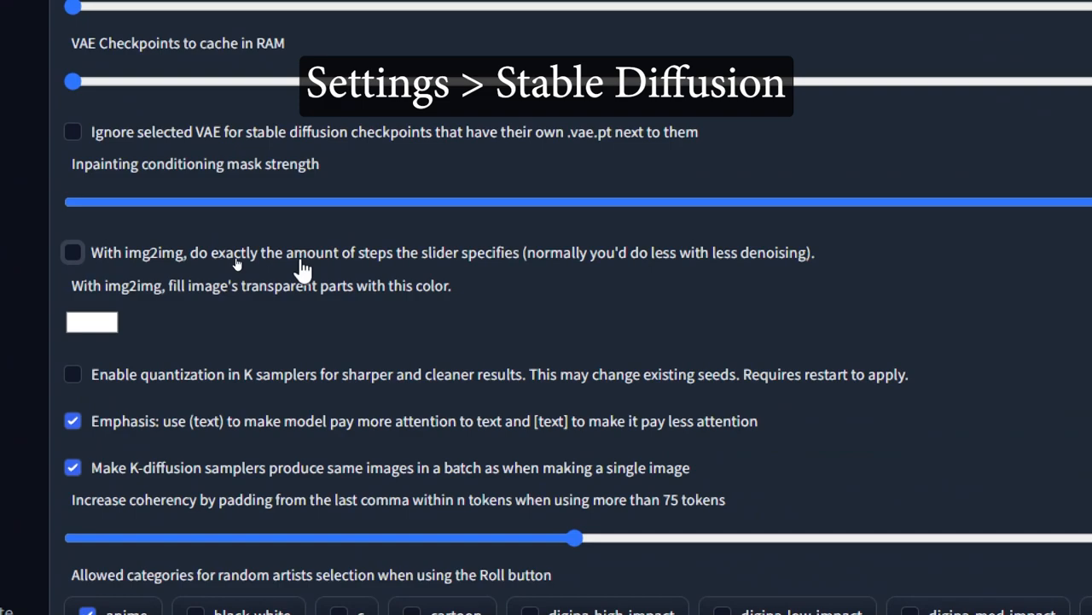
# Step: Enable exact img2img step counts, colour correction, and add noise multiplier and colour correction to quicksettings
pyautogui.click(71, 253)
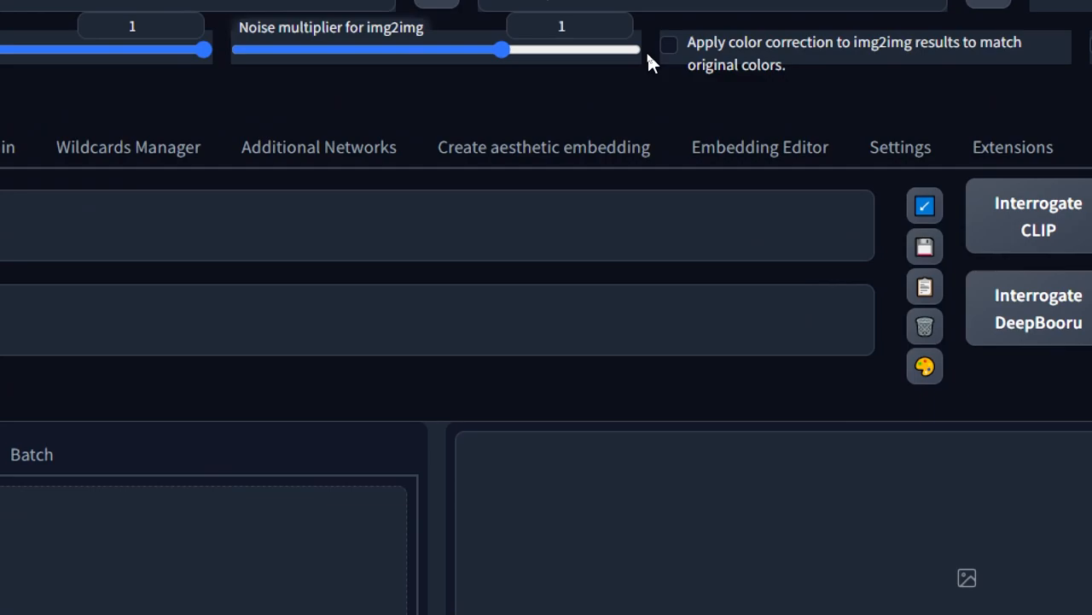
pyautogui.click(899, 147)
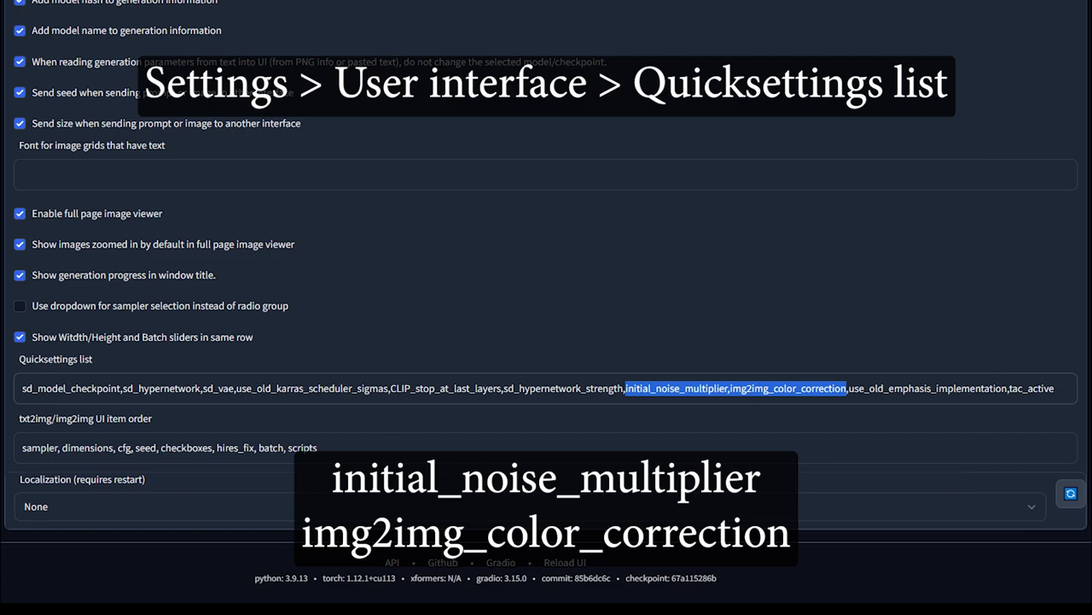
pyautogui.click(85, 99)
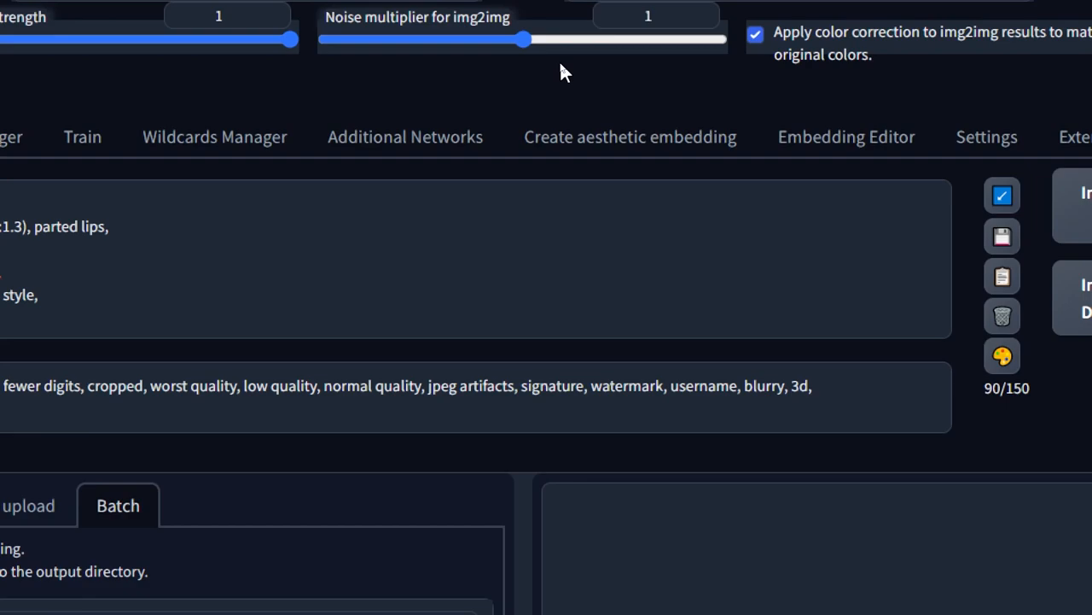
pyautogui.press('F12')
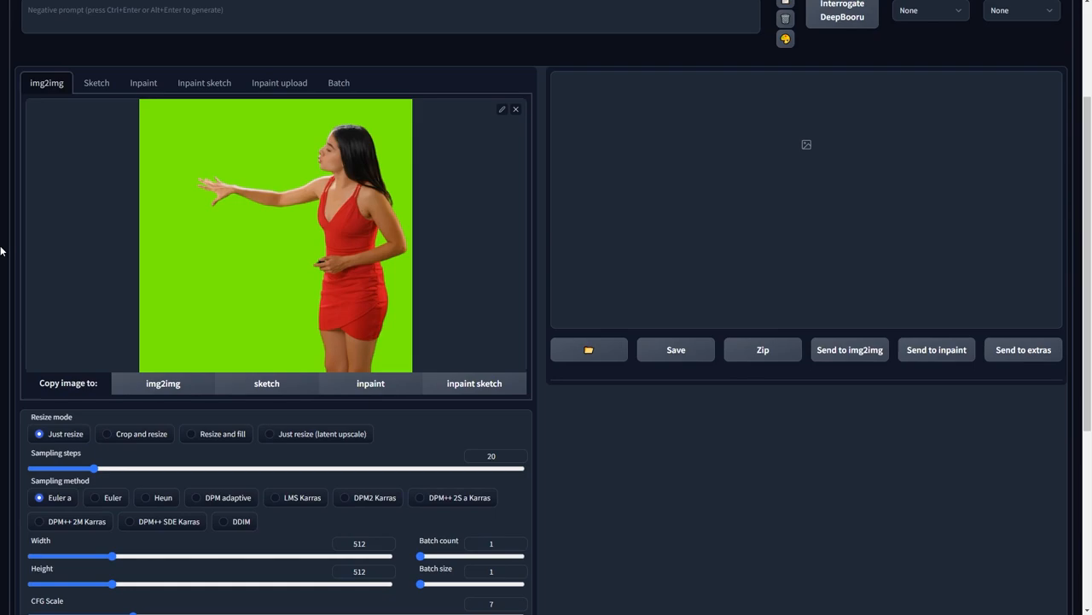
# Step: Set img2img sampler to DPM++ 2M Karras and lower denoising strength to 0.3
pyautogui.scroll(3)
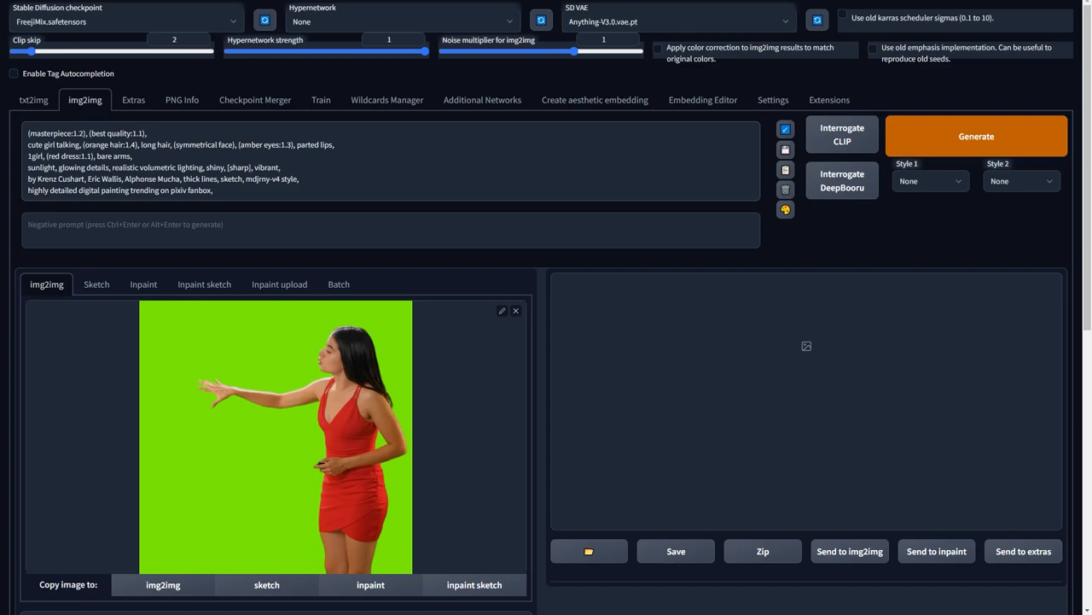
pyautogui.scroll(-3)
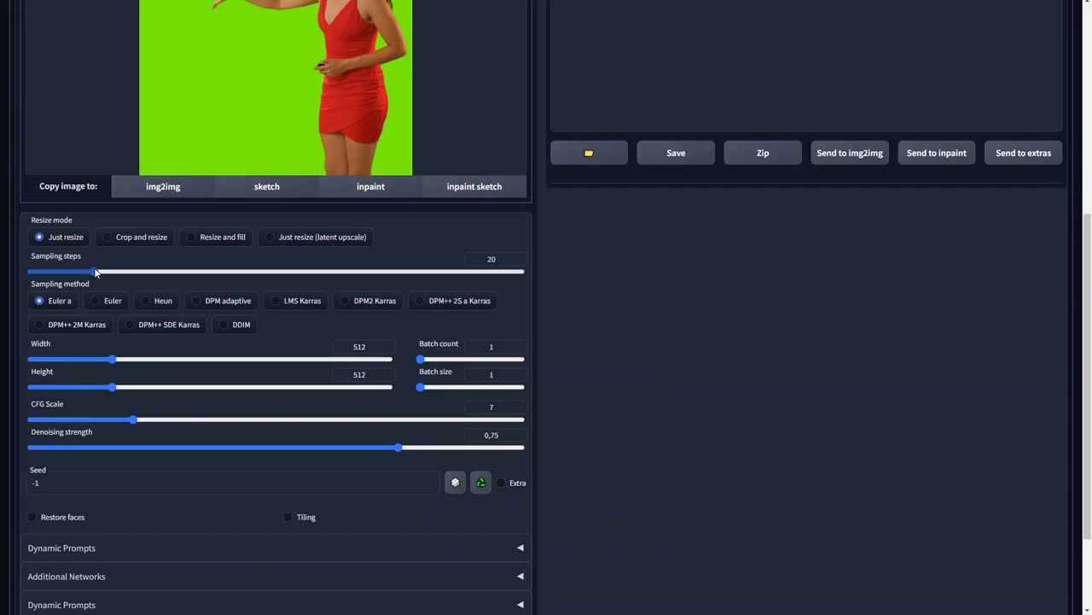
pyautogui.click(269, 235)
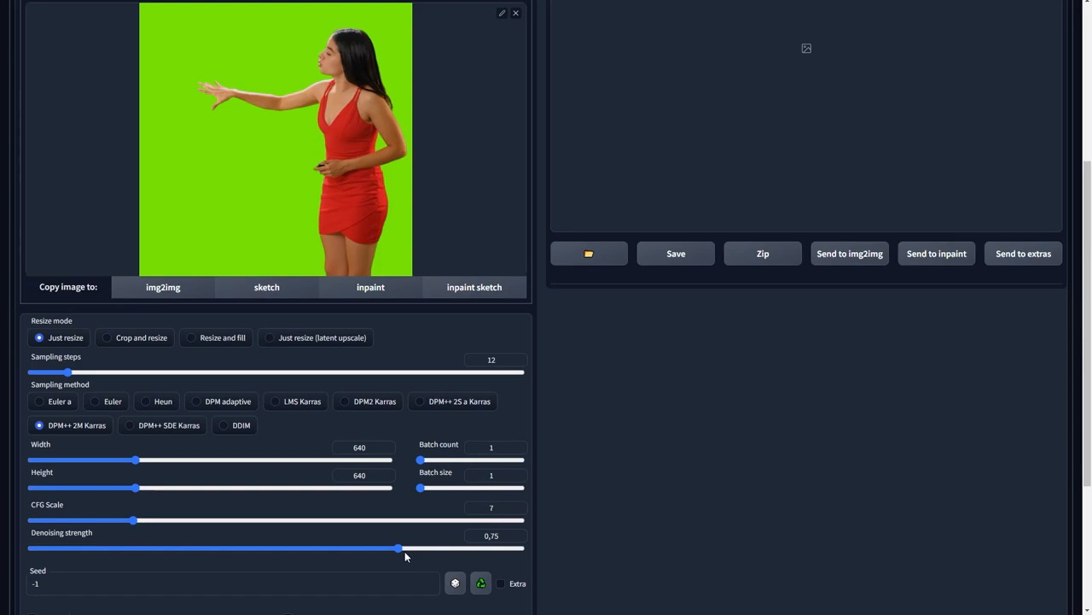
pyautogui.moveTo(400, 548); pyautogui.dragTo(177, 548)
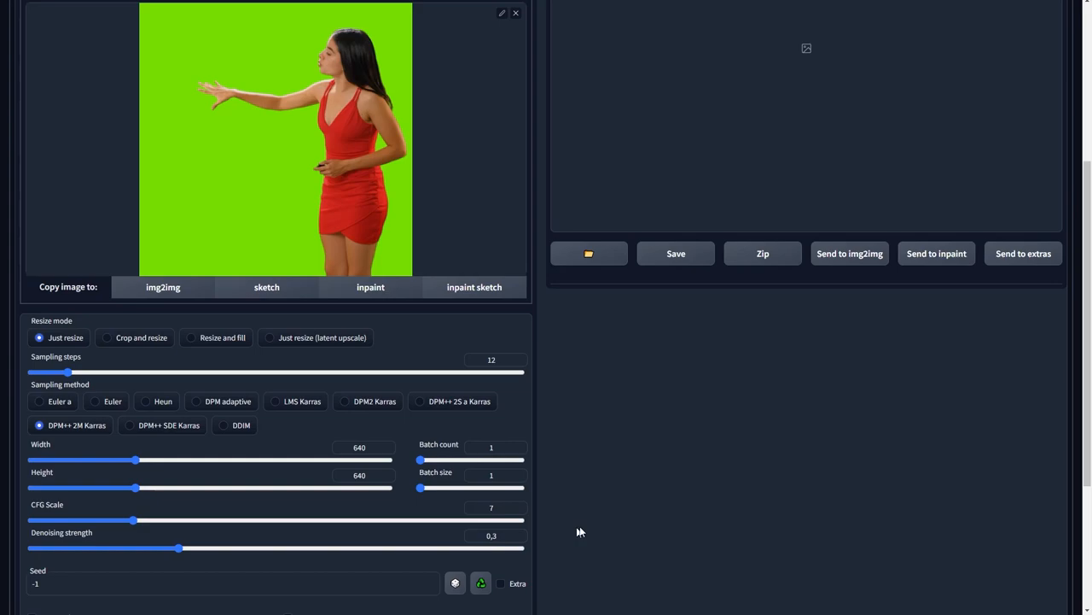
pyautogui.moveTo(166, 464)
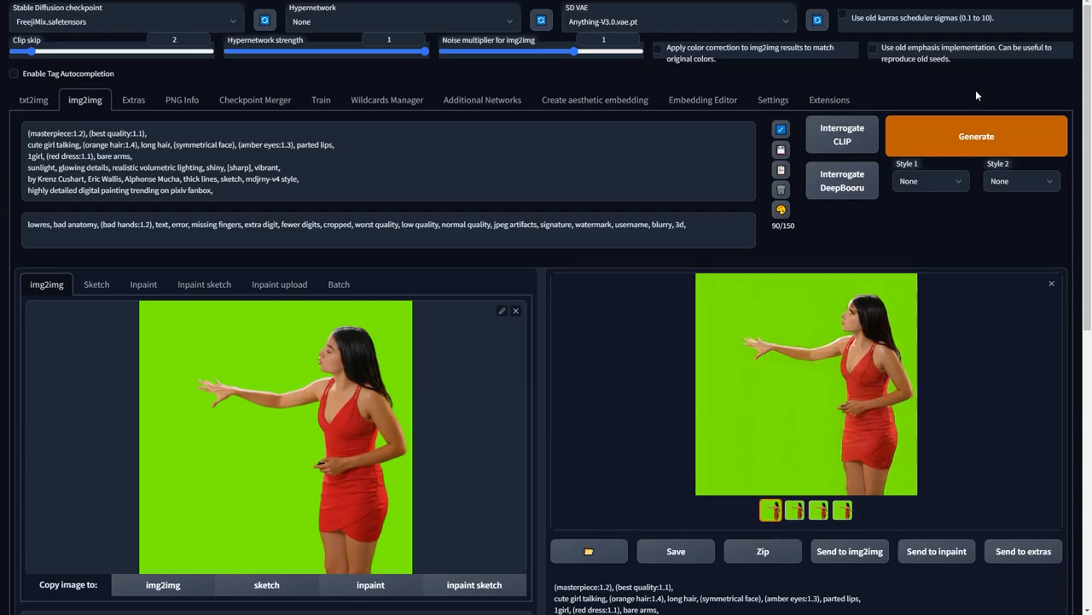
# Step: Preview the generated frames full-size and step to the next image
pyautogui.click(806, 382)
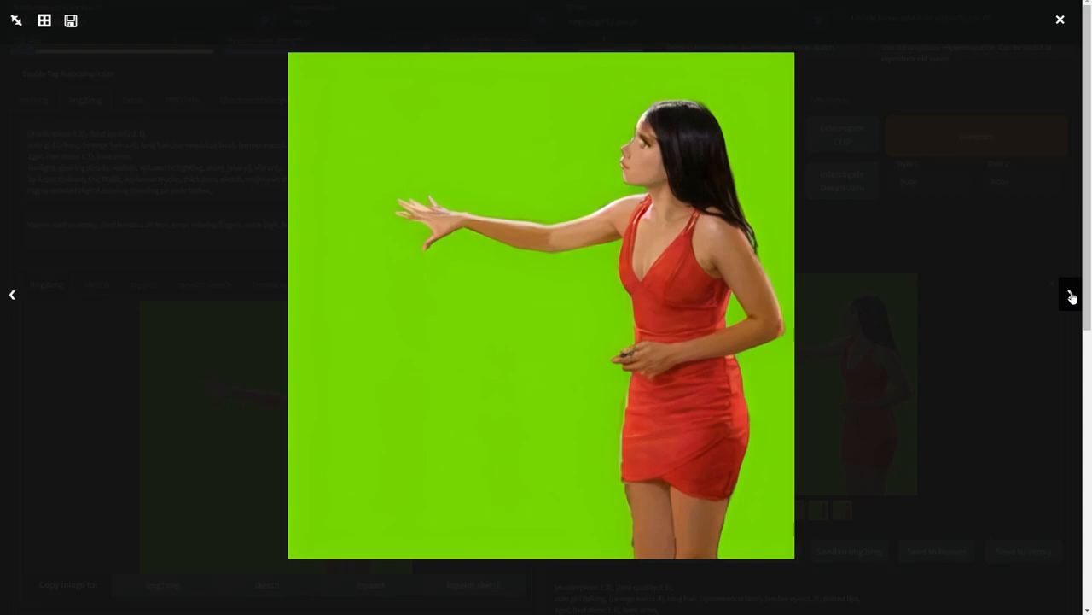
pyautogui.click(1060, 19)
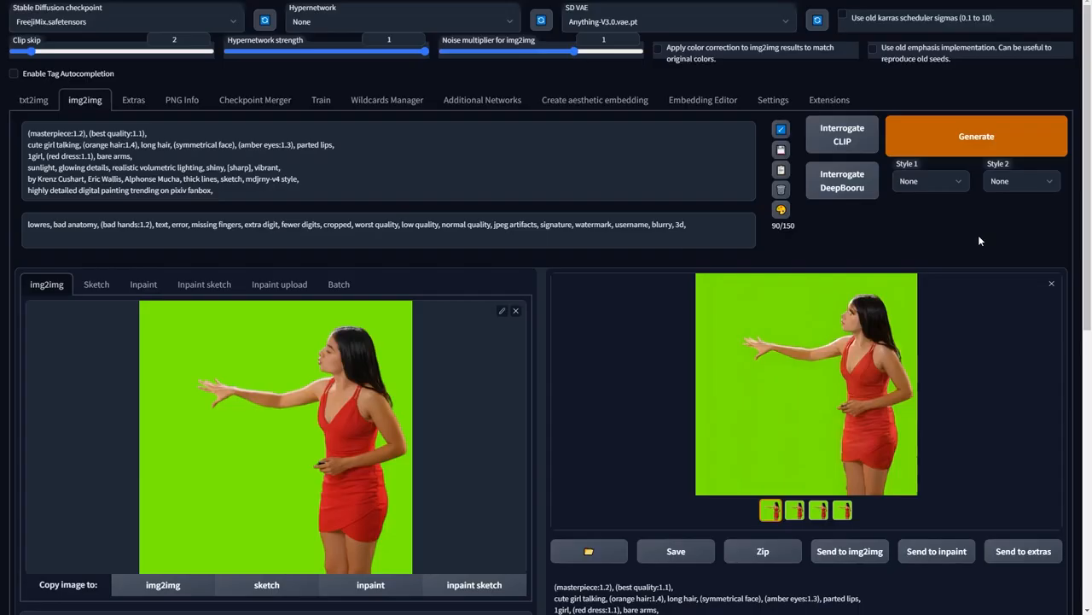
pyautogui.moveTo(839, 208)
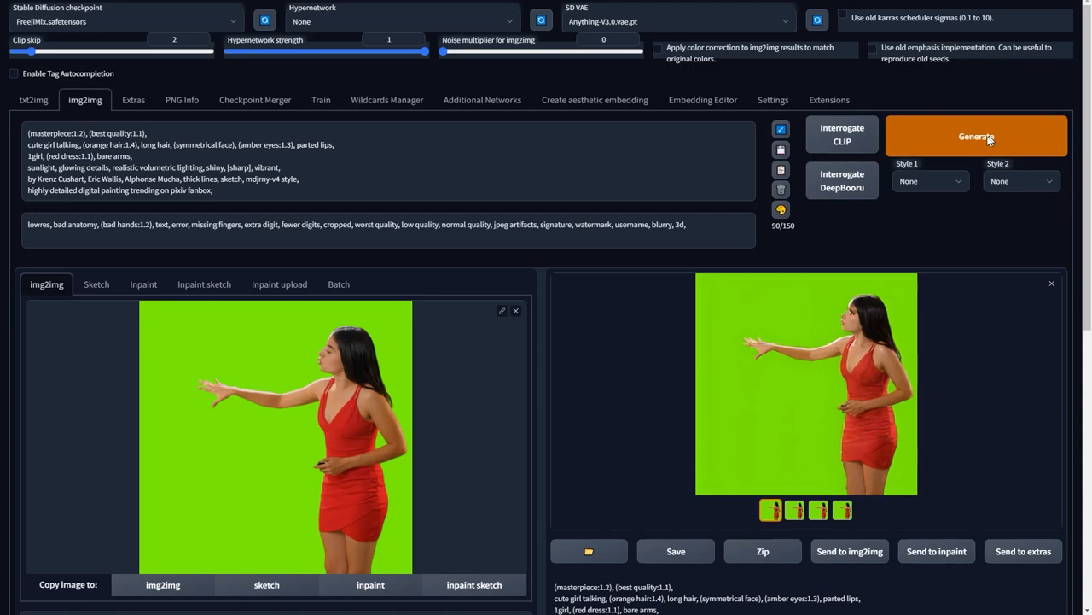
pyautogui.moveTo(1047, 95)
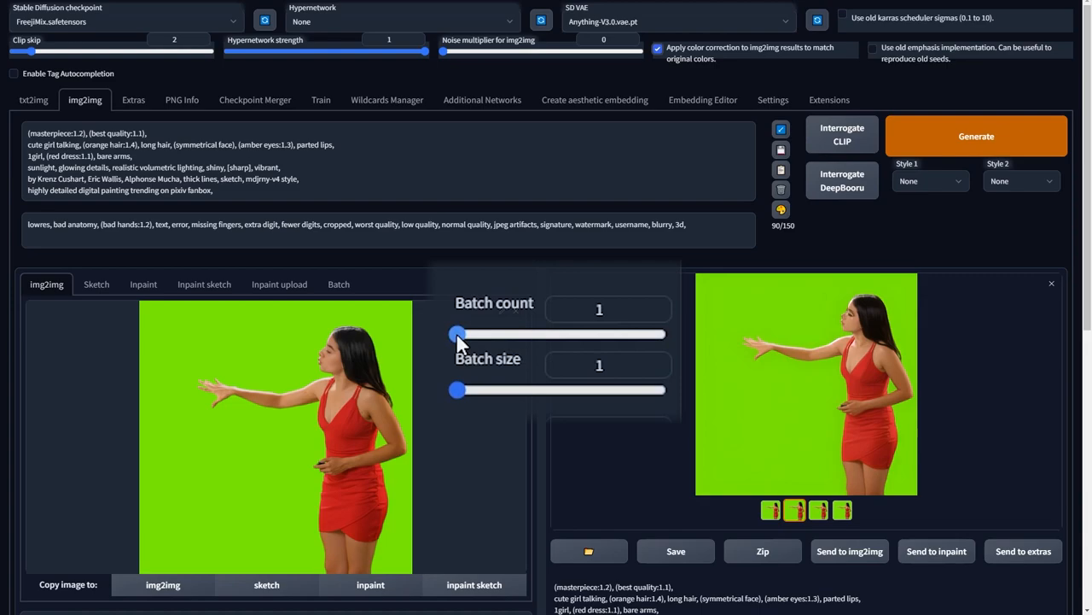
# Step: Switch img2img to Batch mode with input directory C:\Users\David\Desktop\Tutorial\Sequences\video1
pyautogui.click(338, 284)
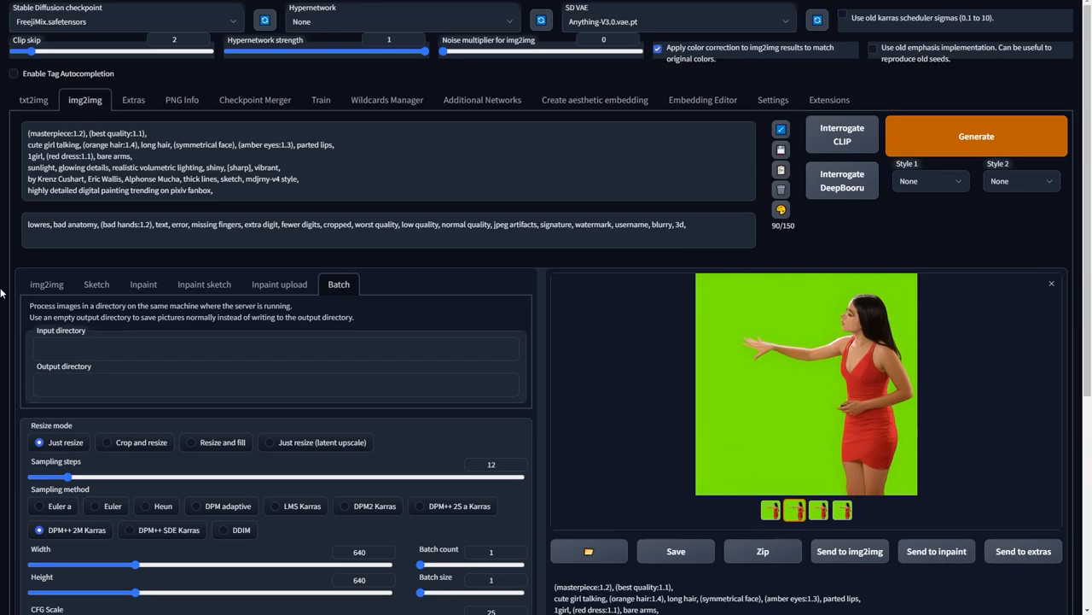
pyautogui.write('C:\\Users\\David\\Desktop\\Tutorial\\Sequences\\video1')
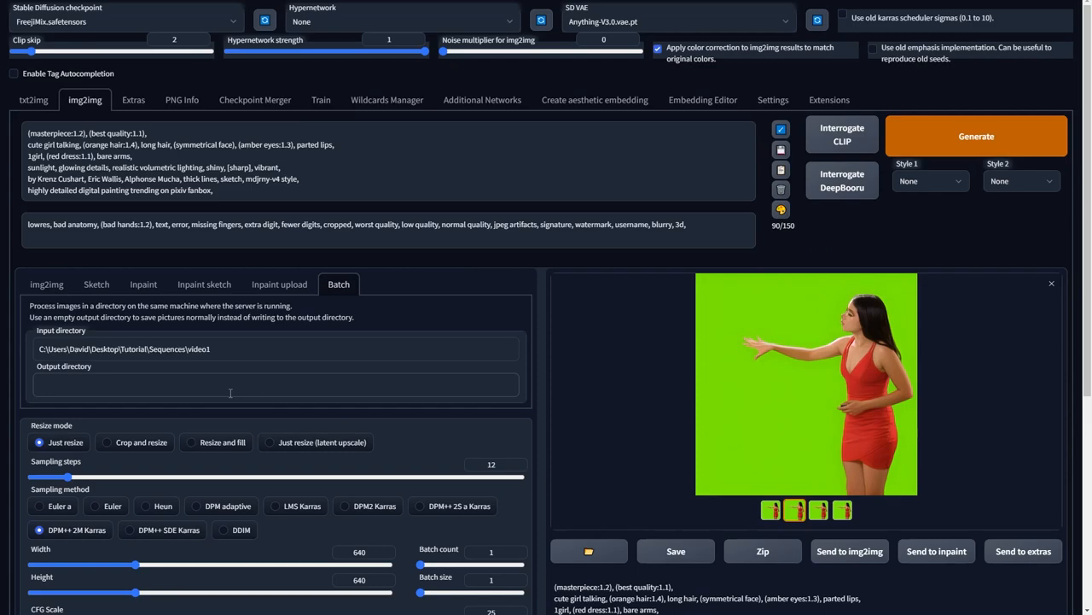
# Step: Set the batch output directory to Sequences\video1\pass1 and run the batch
pyautogui.write('C:\\Users\\David\\Desktop\\Tutorial\\Sequences\\video1\\pass1')
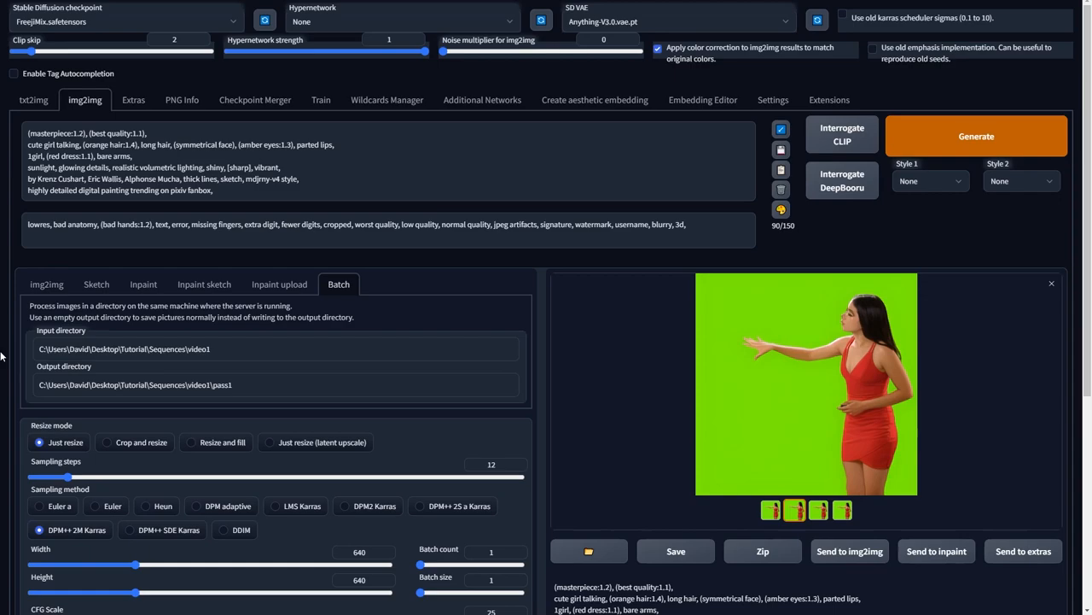
pyautogui.click(977, 137)
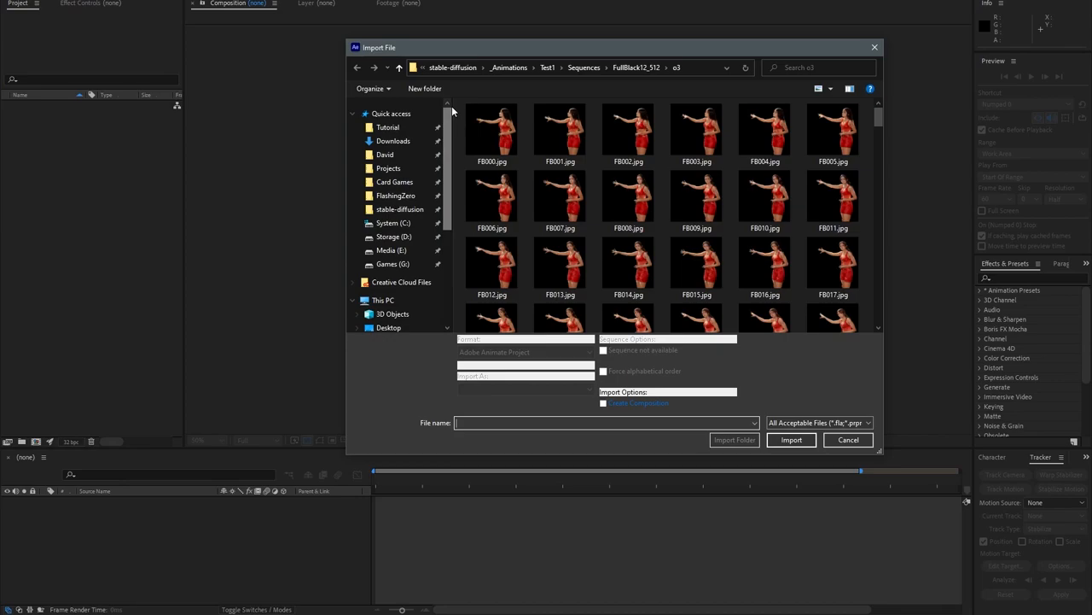
# Step: Import the full-size green-screen WG frames from Sequences\fullsize as an image sequence
pyautogui.click(491, 133)
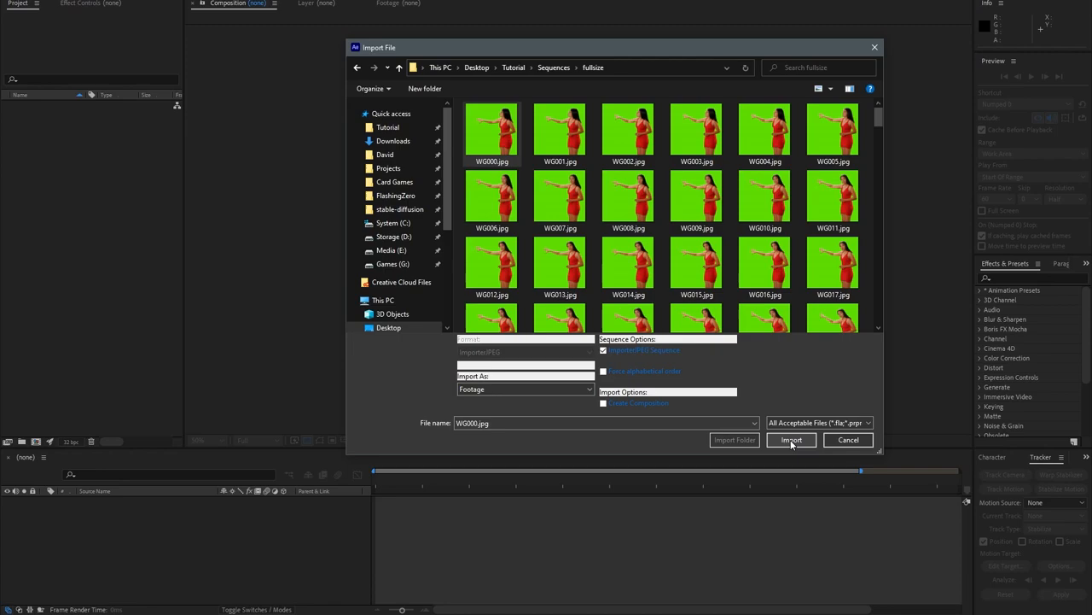
pyautogui.click(792, 440)
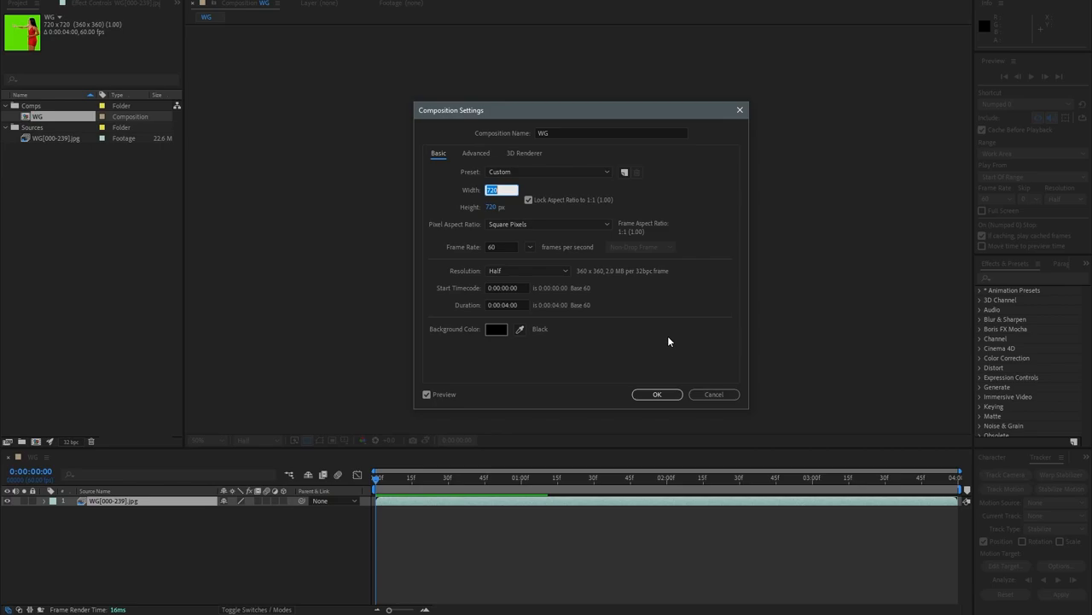
# Step: Create the 640-wide WG640 composition and fit the green-screen footage layer to it
pyautogui.write('640')
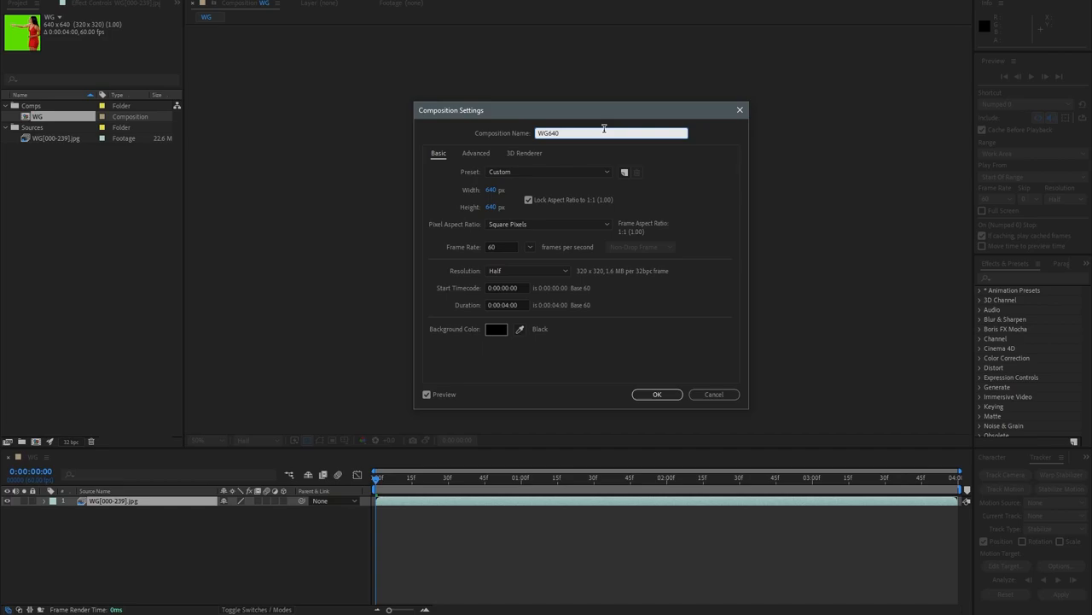
pyautogui.click(655, 392)
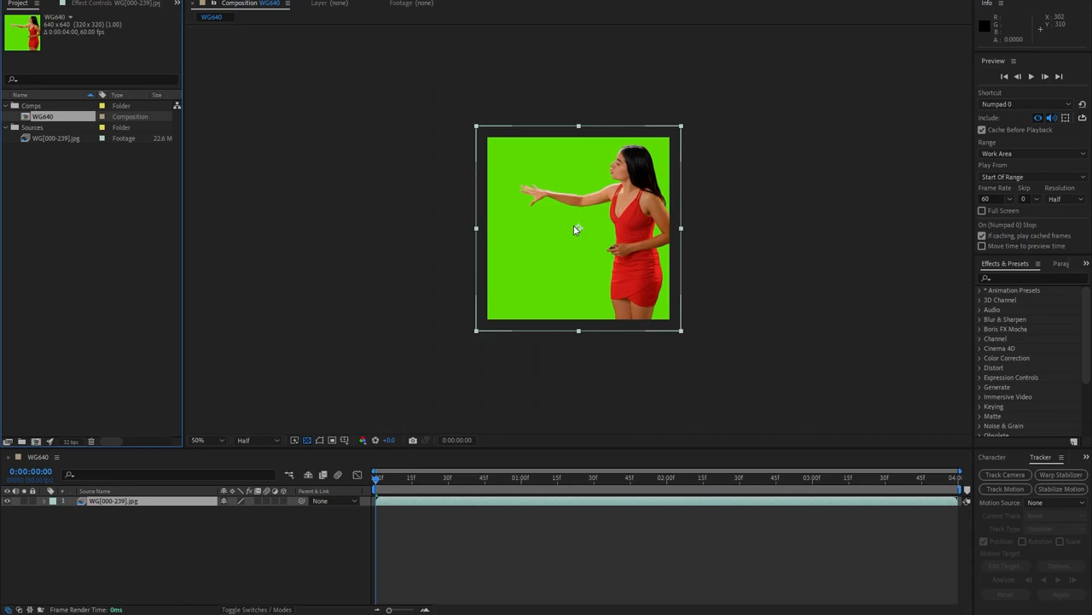
pyautogui.rightClick(579, 228)
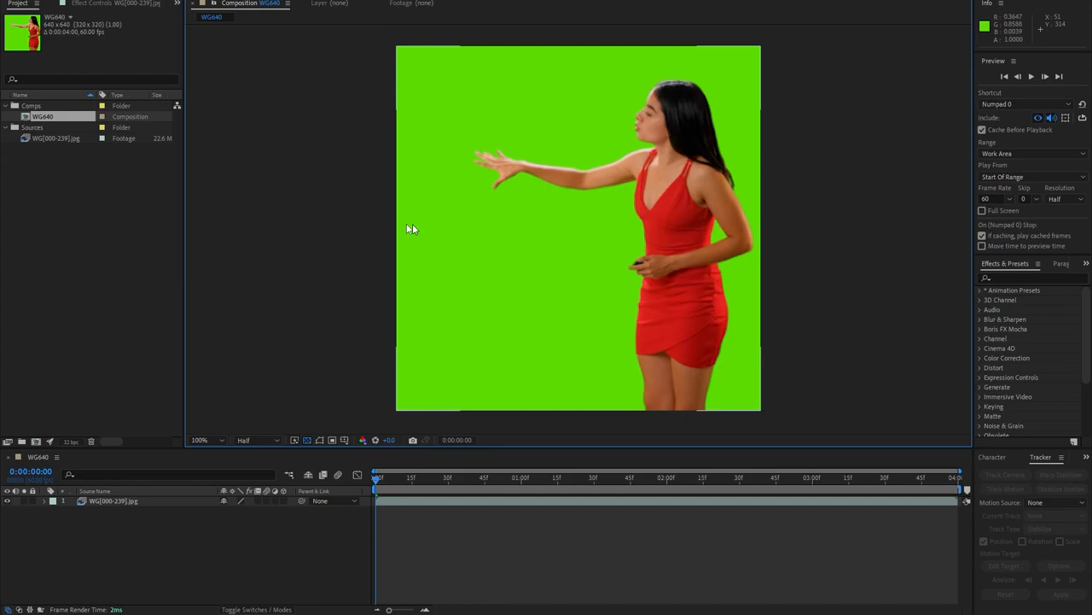
pyautogui.rightClick(41, 116)
pyautogui.write('timewar')
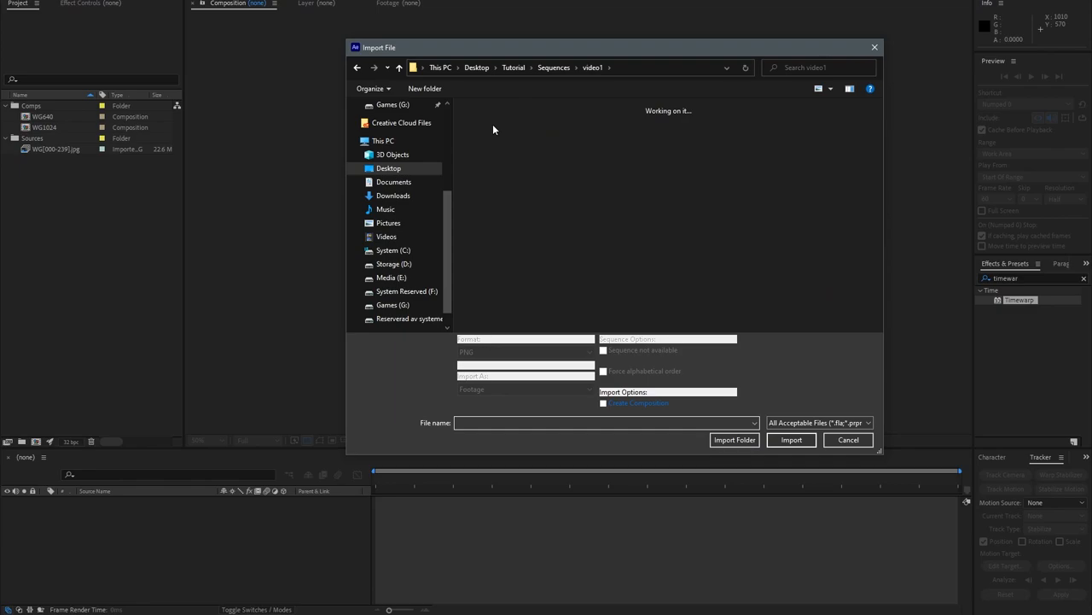
# Step: Import the pass1 and pass2 PNG sequences from video1 and set their assumed frame rate
pyautogui.click(790, 441)
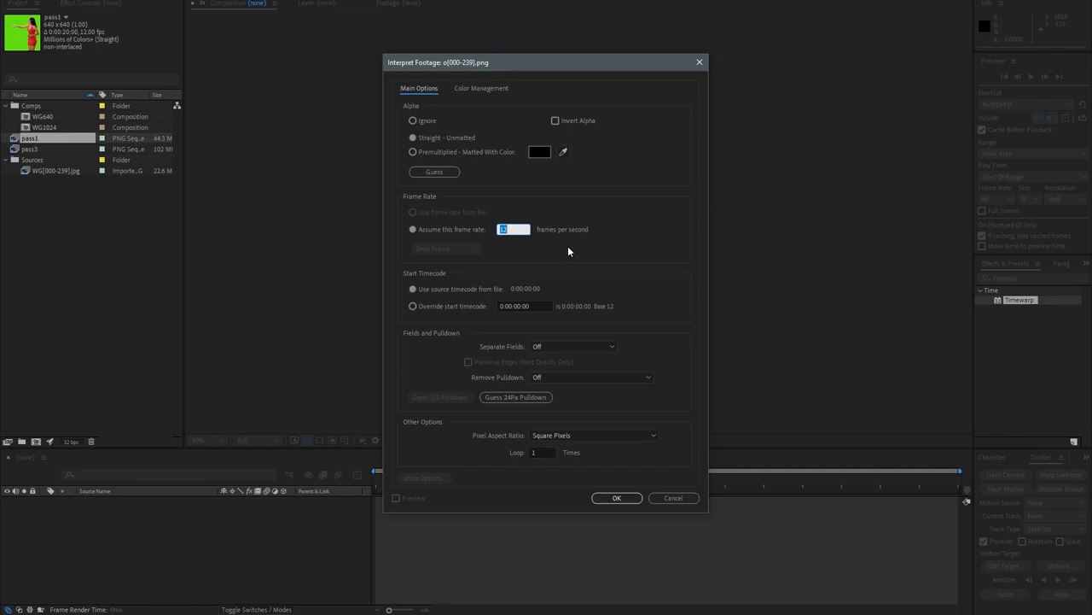
pyautogui.click(616, 498)
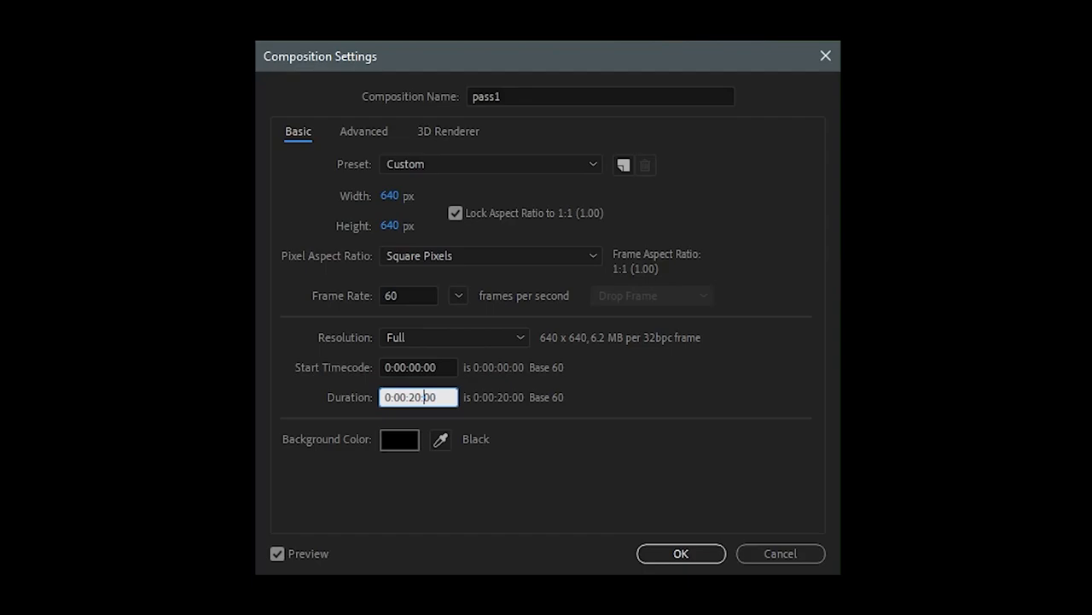
# Step: Confirm the 640×640, 60 fps pass1 composition settings and fit the pass1 layer to the frame
pyautogui.click(680, 553)
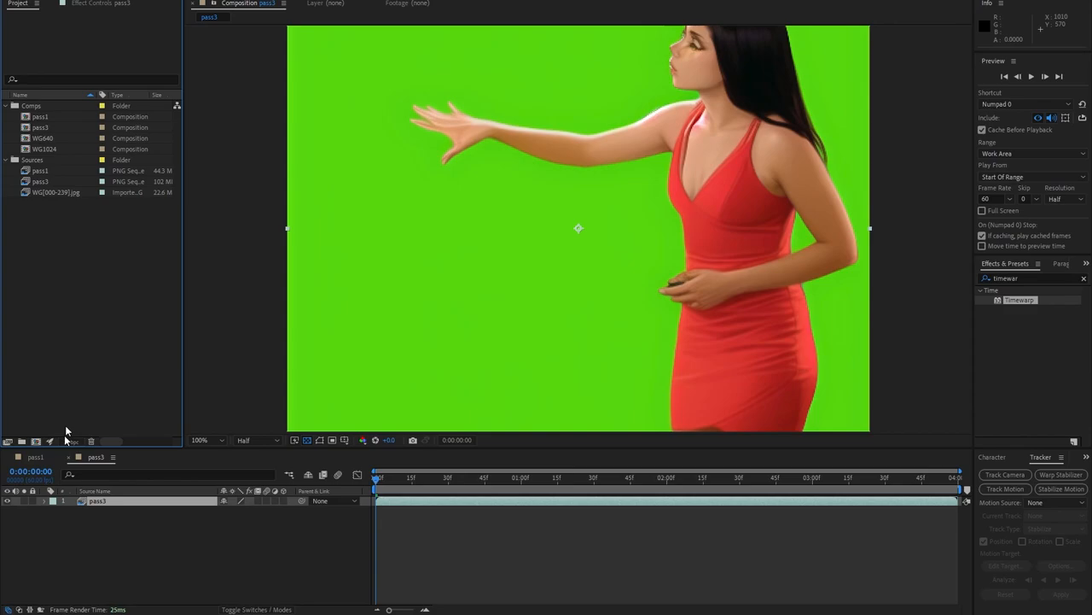
pyautogui.click(36, 458)
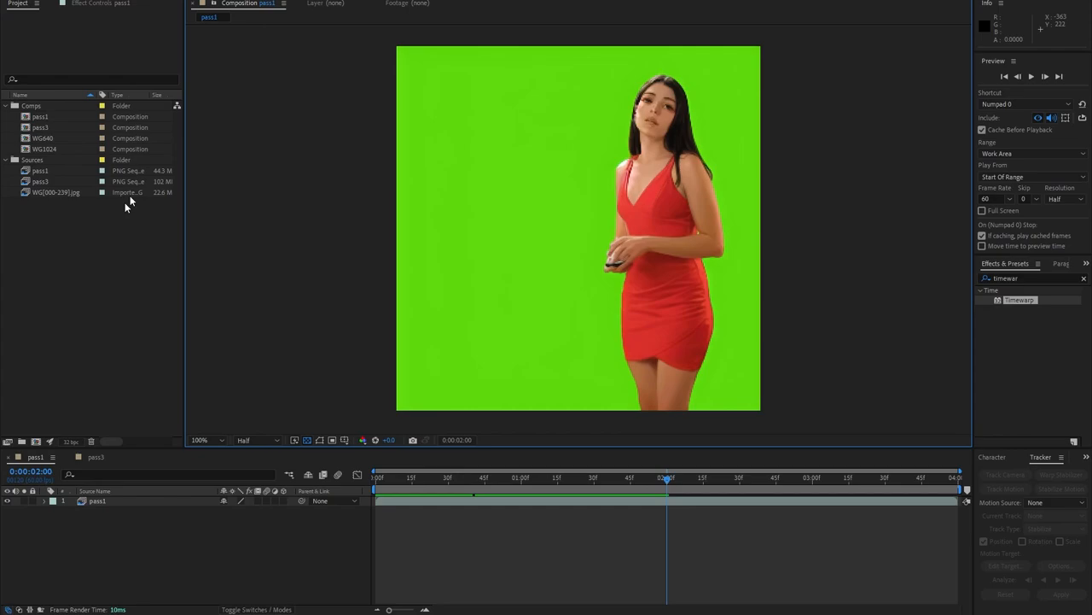
pyautogui.click(41, 116)
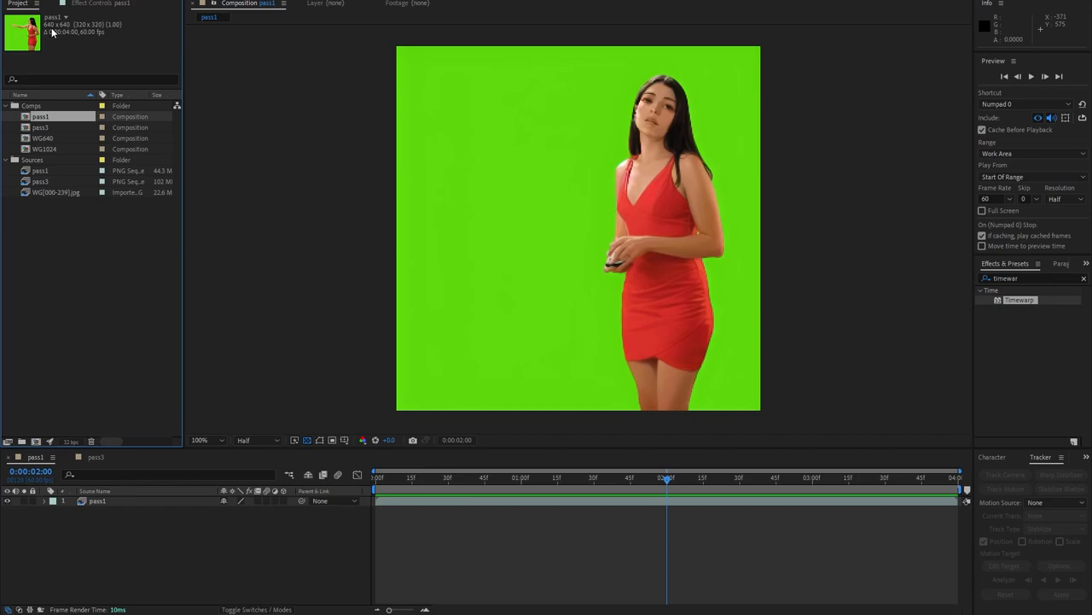
# Step: Add the WG640 composition from the Project panel as a layer above the pass1 frames
pyautogui.click(43, 137)
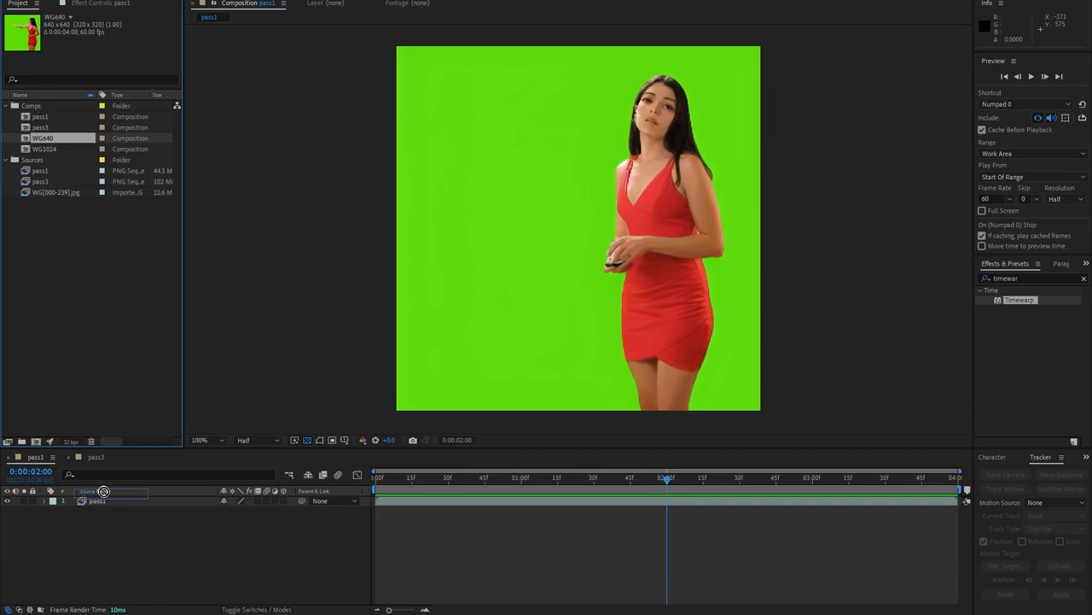
pyautogui.rightClick(99, 500)
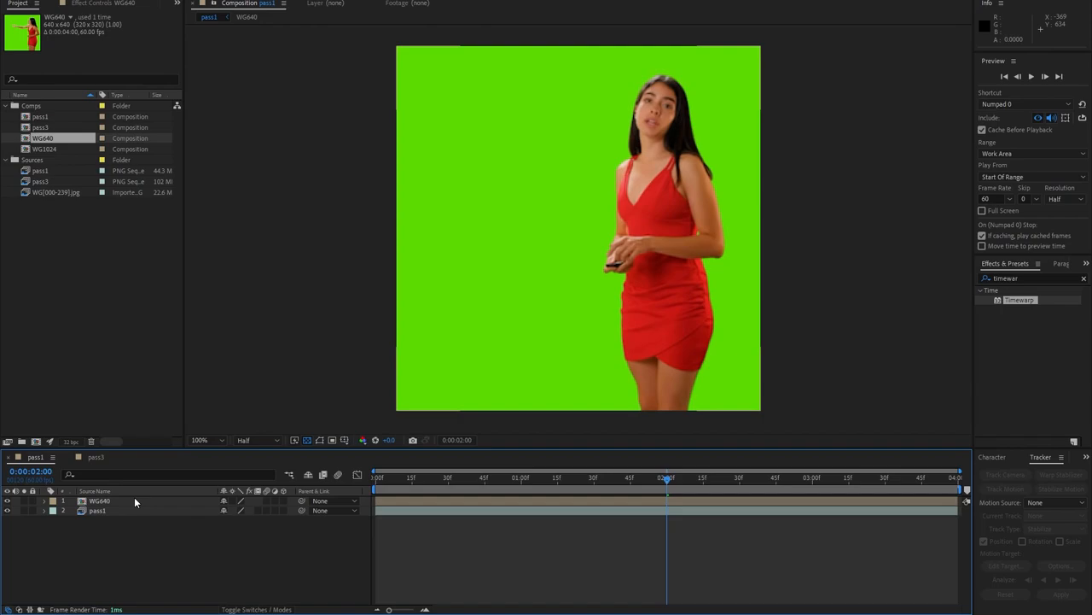
pyautogui.click(99, 500)
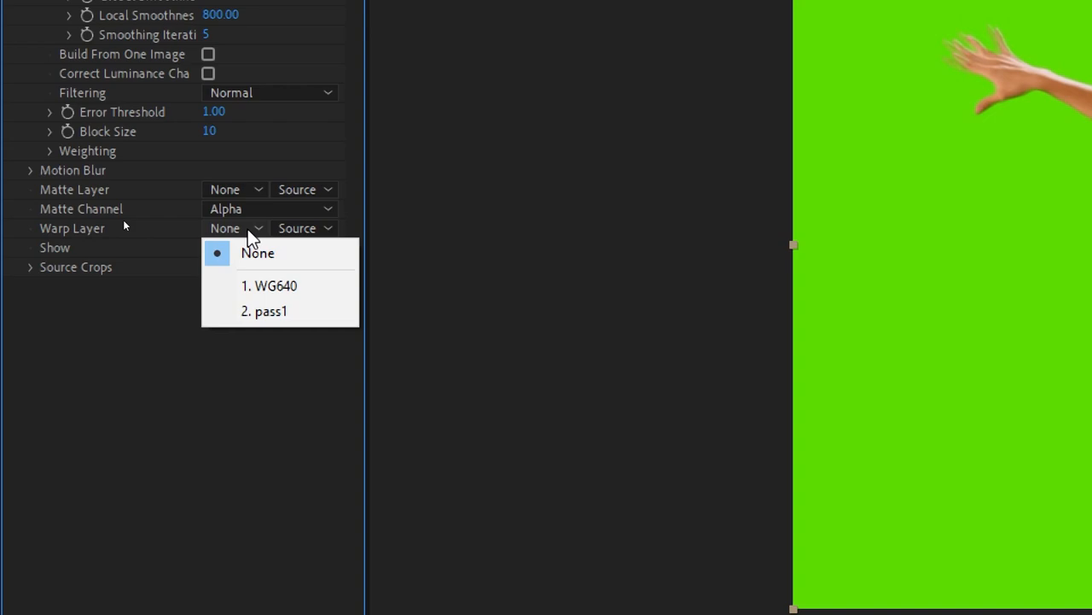
# Step: Set Timewarp's warp layer to 2. pass1 and scrub the timeline to preview the result
pyautogui.click(271, 311)
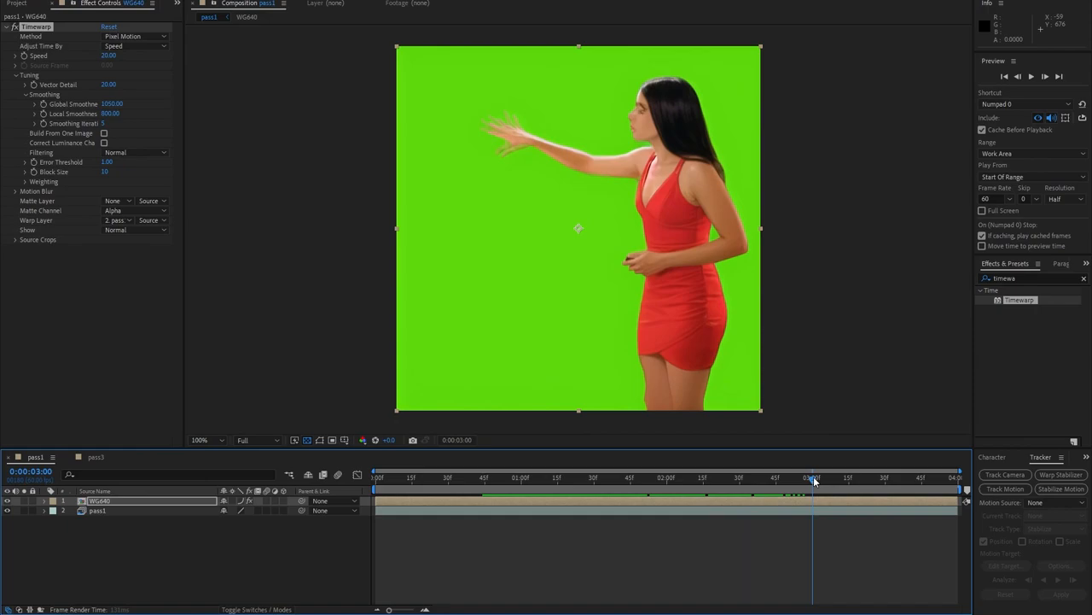
pyautogui.click(543, 476)
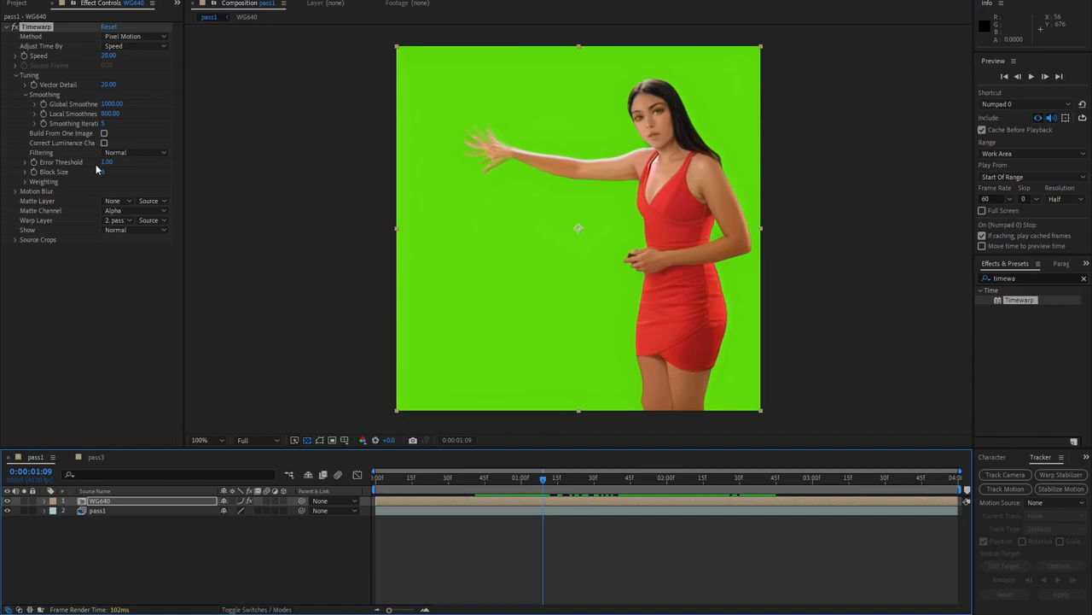